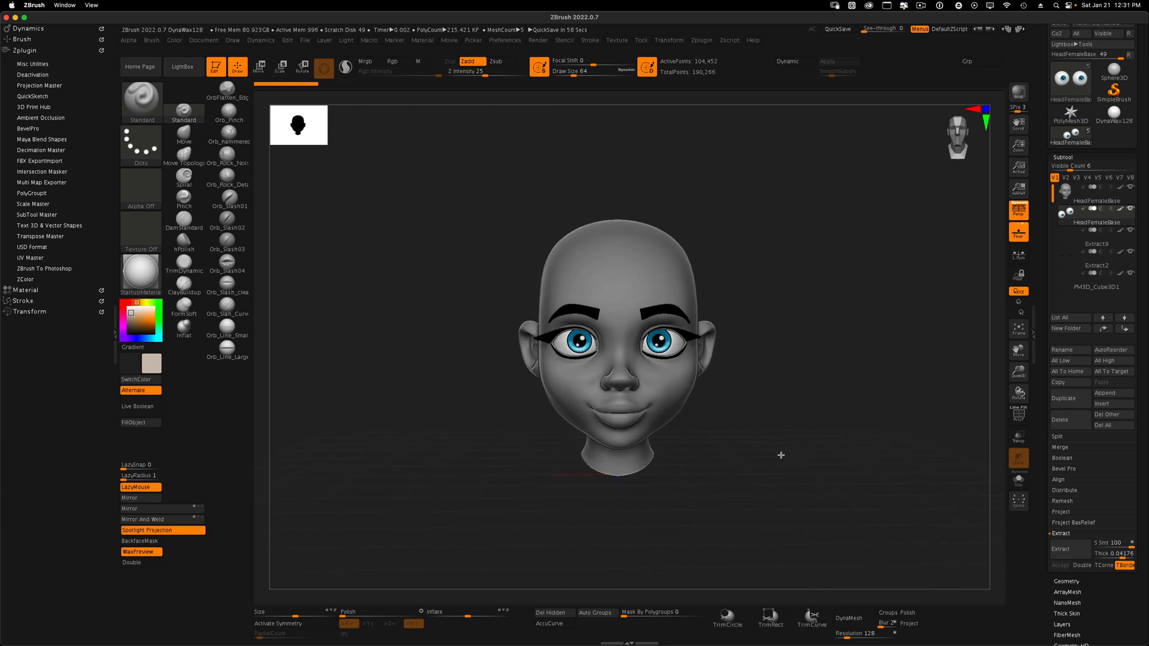
Bring up the DE HairTubes Brush download page in Safari
{"action": "left_click_drag", "start_coordinate": [782, 454], "coordinate": [801, 427]}
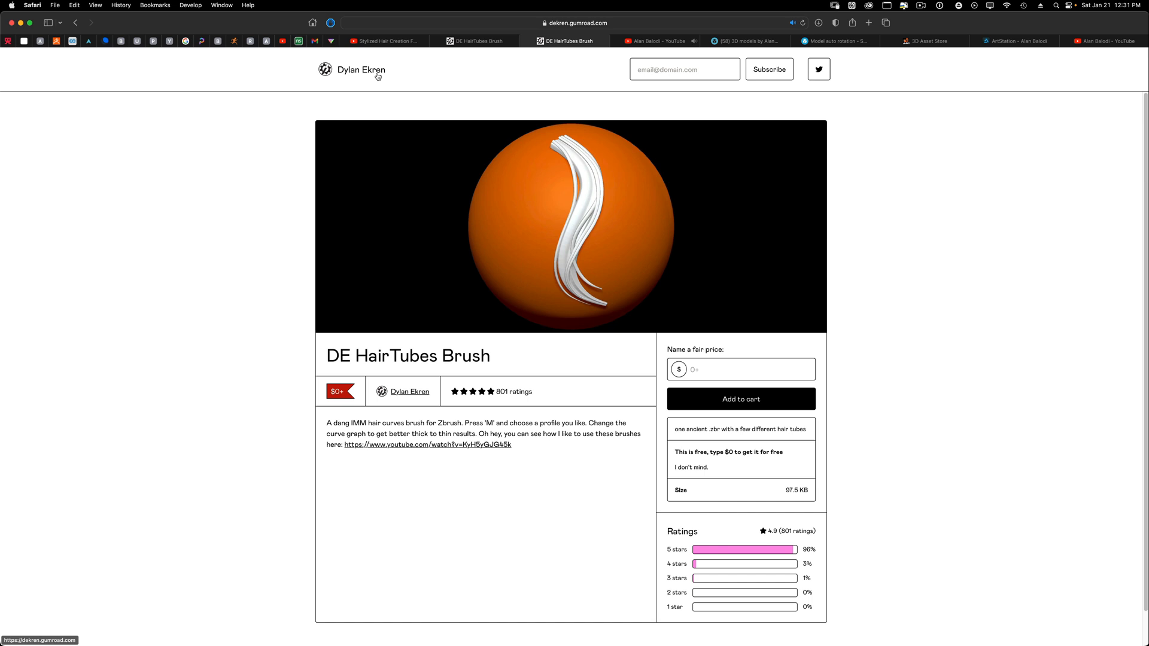
{"action": "mouse_move", "coordinate": [370, 83]}
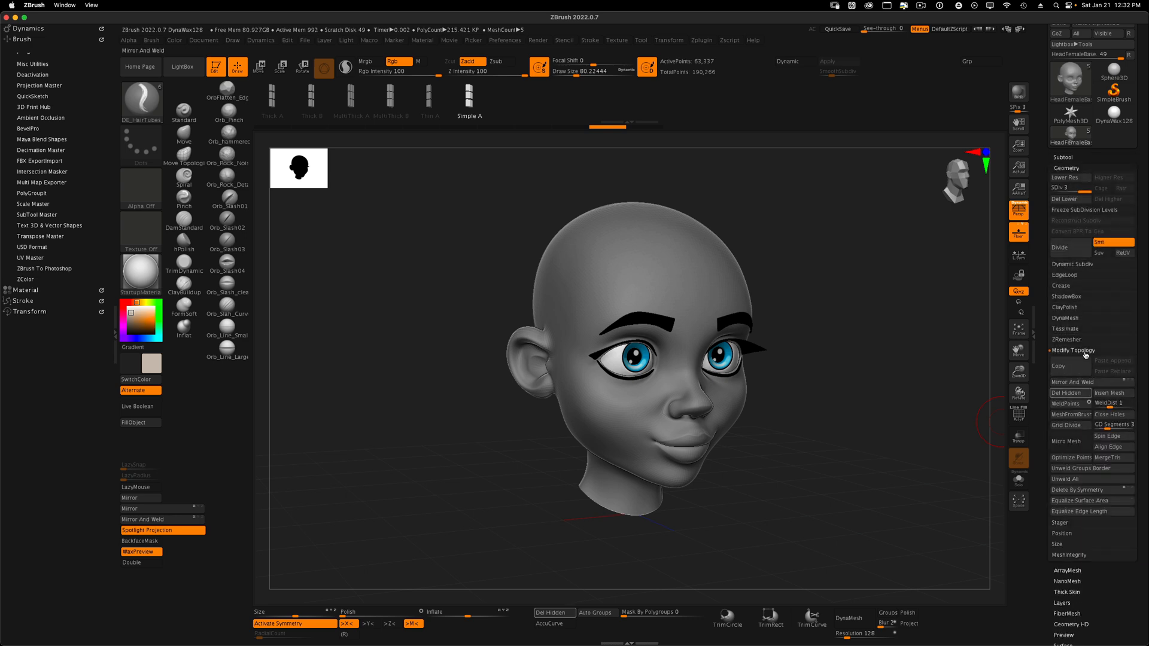
{"action": "mouse_move", "coordinate": [1069, 199]}
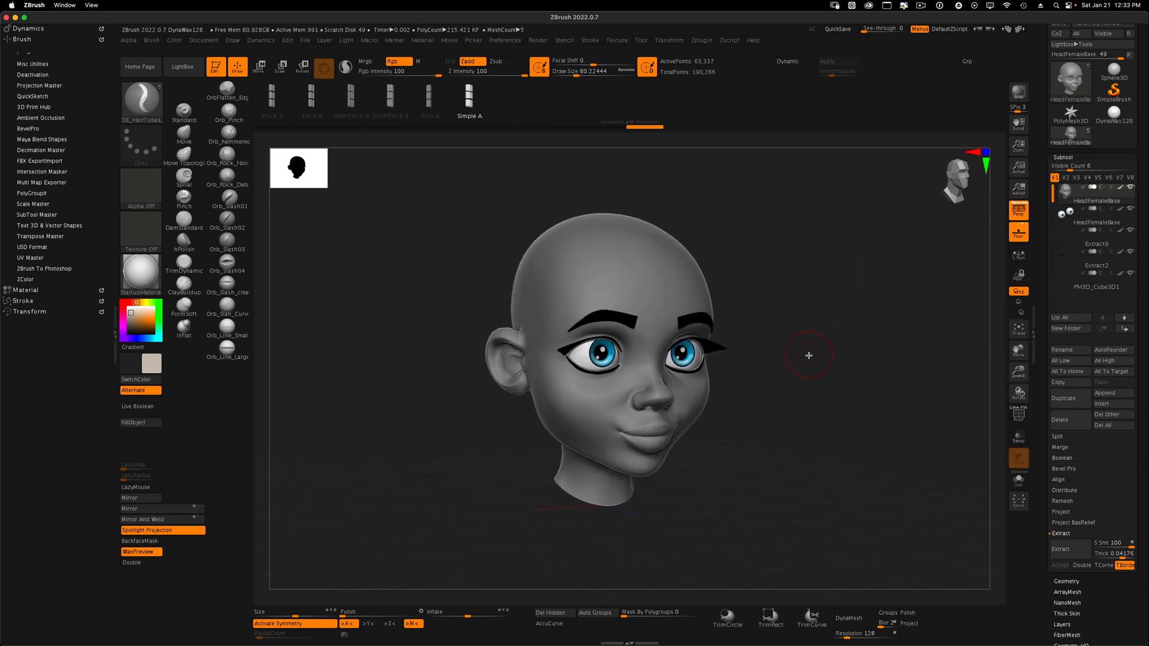
{"action": "left_click_drag", "start_coordinate": [809, 355], "coordinate": [755, 338]}
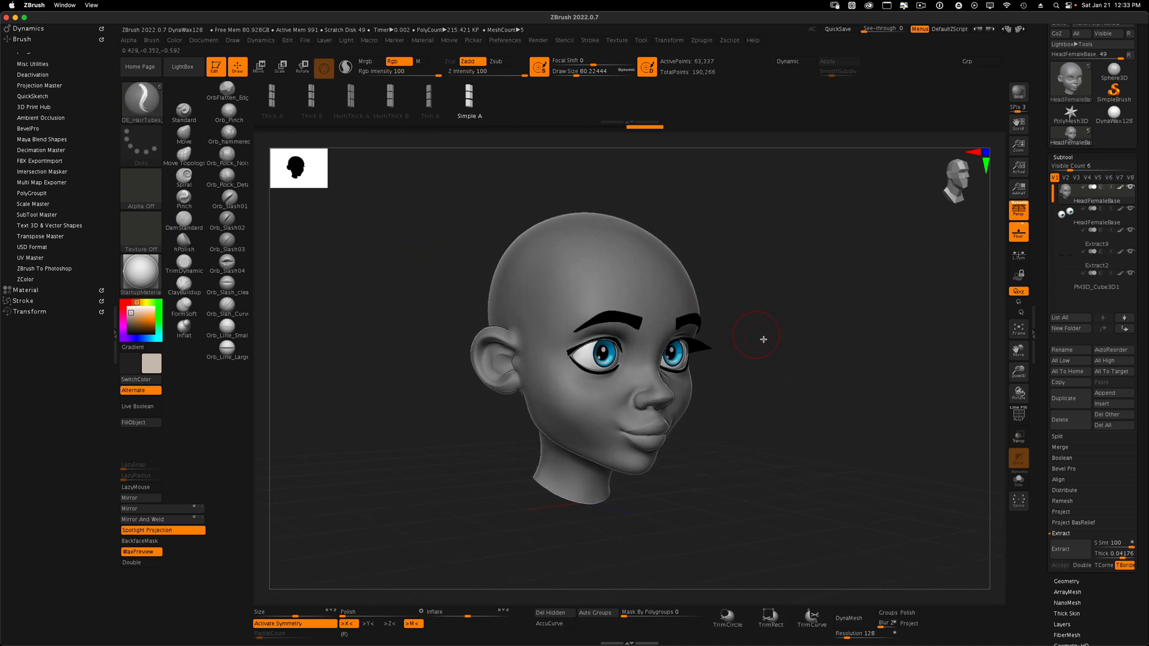
{"action": "left_click_drag", "start_coordinate": [755, 338], "coordinate": [832, 325]}
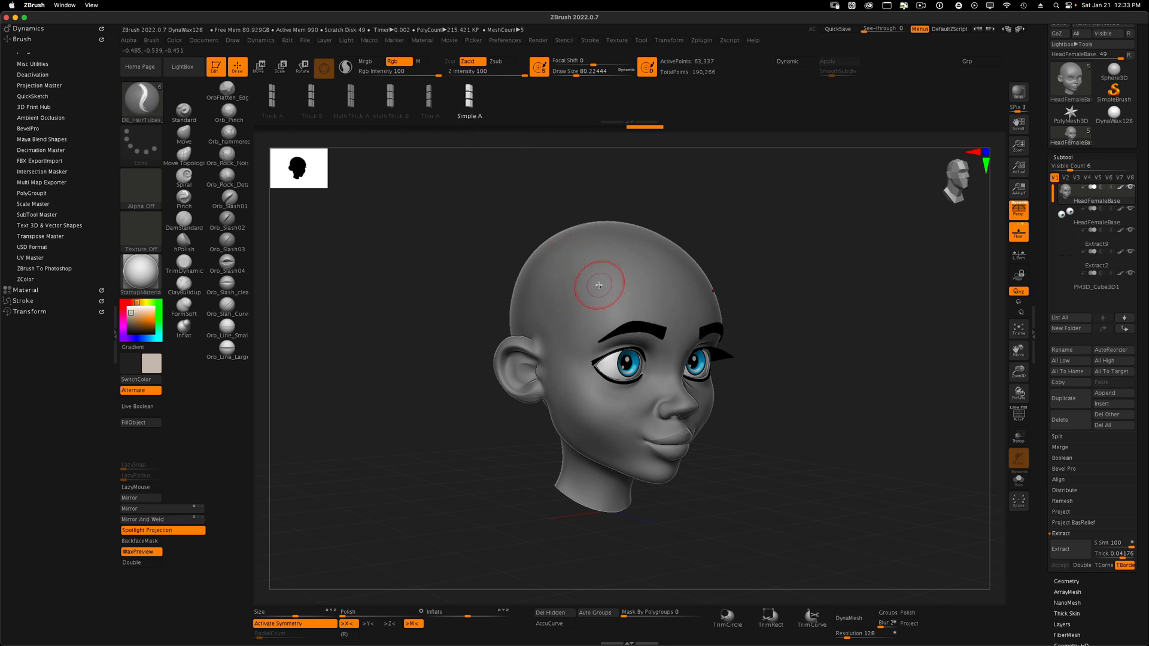
{"action": "left_click_drag", "start_coordinate": [598, 284], "coordinate": [579, 425]}
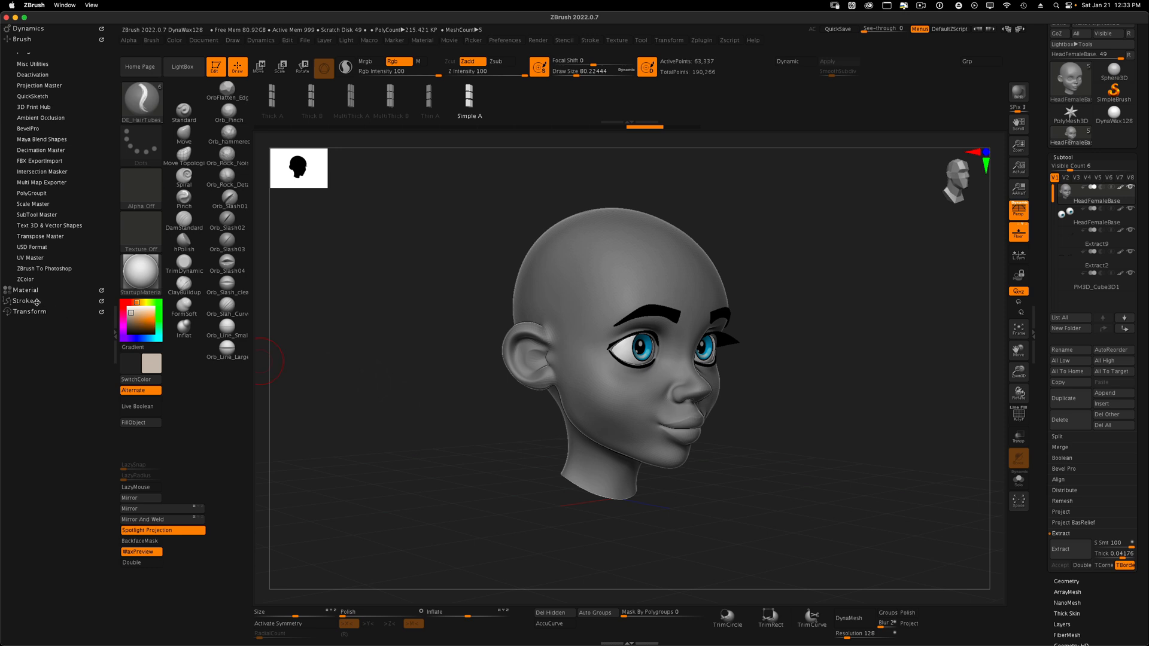
Show the Stroke palette's Curve Modifiers falloff graph for the HairTubes brush
{"action": "left_click", "coordinate": [24, 72]}
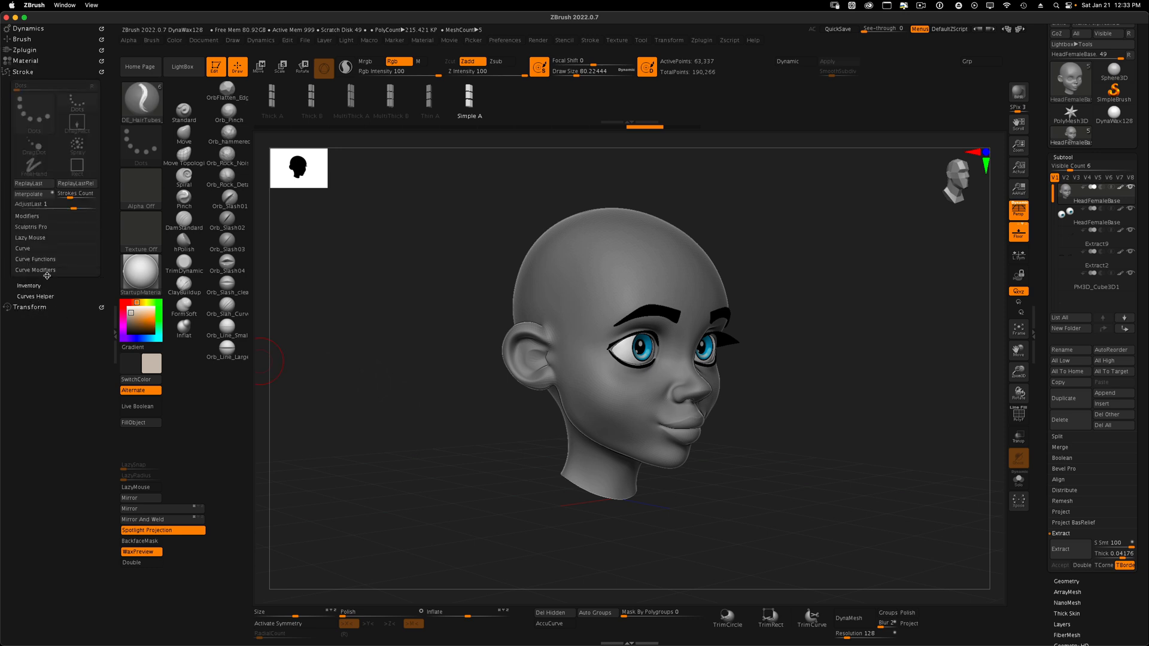
{"action": "left_click", "coordinate": [35, 269]}
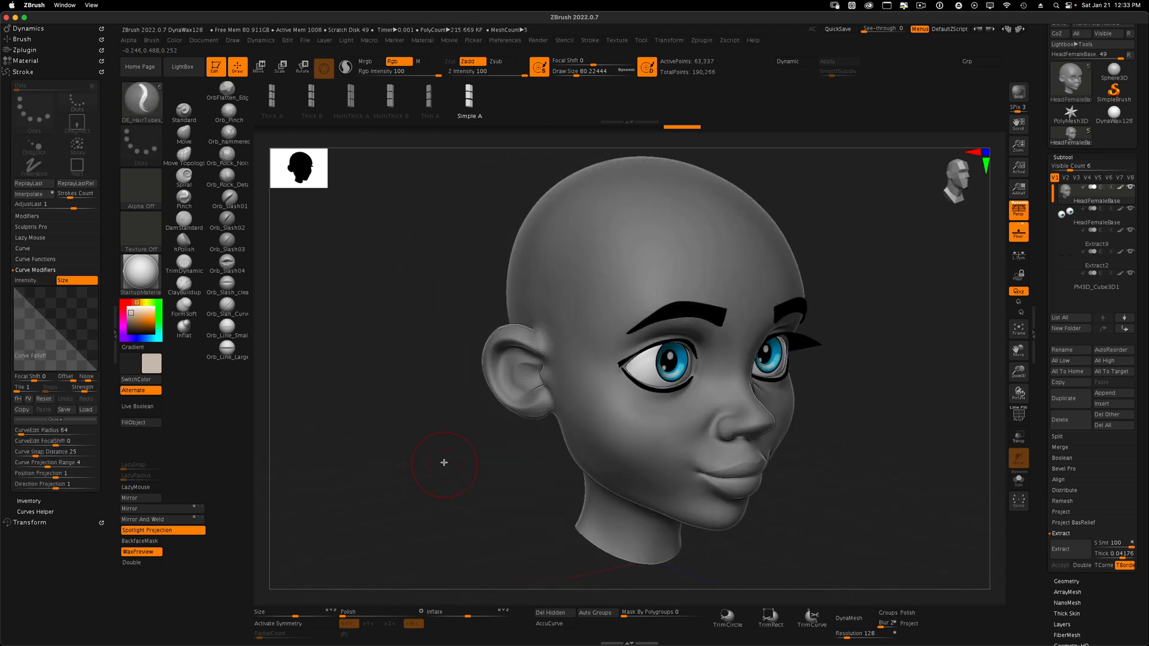
Draw a first HairTubes strand arcing over the scalp from a three-quarter view
{"action": "left_click_drag", "start_coordinate": [443, 462], "coordinate": [681, 233]}
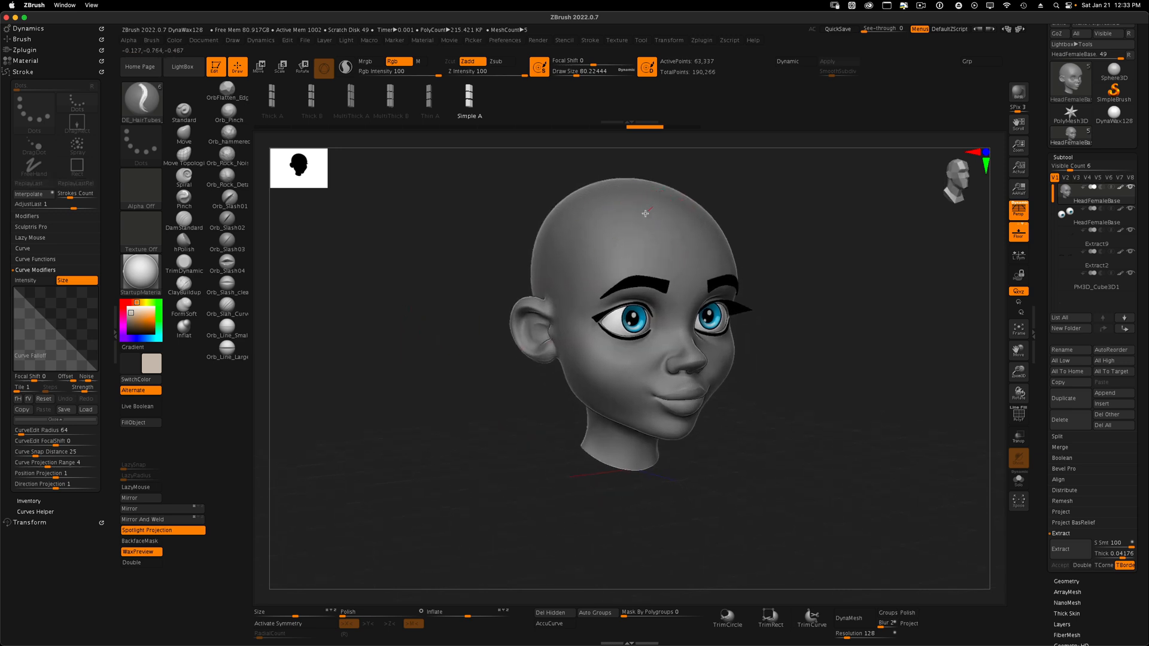
{"action": "left_click_drag", "start_coordinate": [651, 206], "coordinate": [600, 415]}
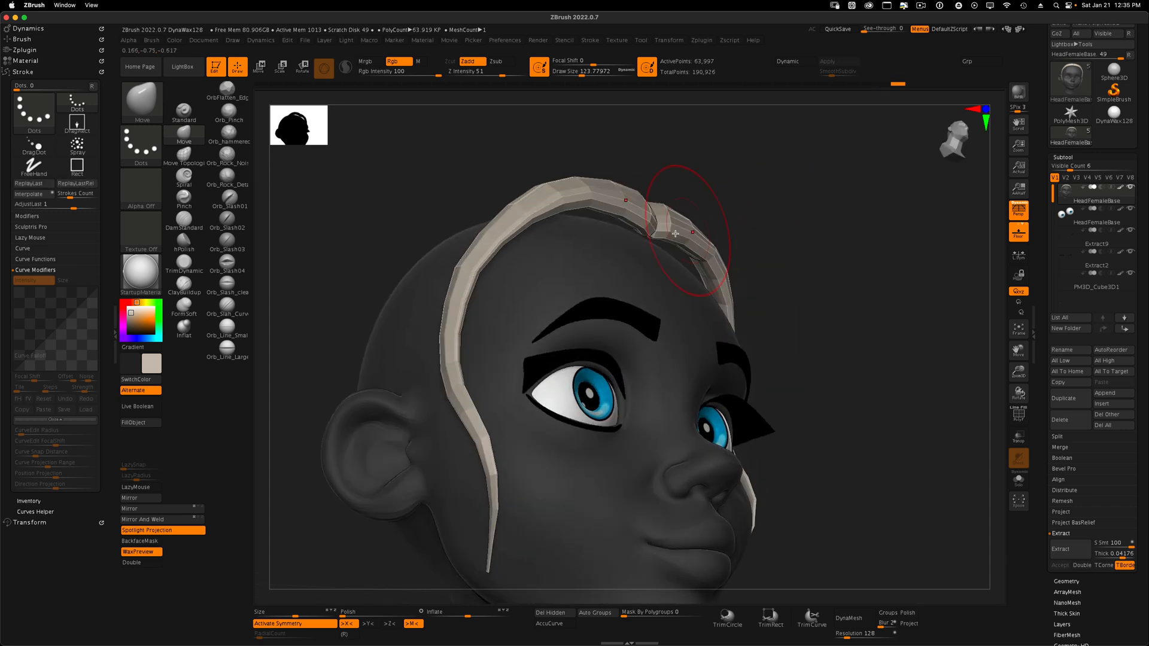
Pull the strand with the Move brush so it arches along the forehead hairline
{"action": "left_click_drag", "start_coordinate": [674, 233], "coordinate": [638, 217]}
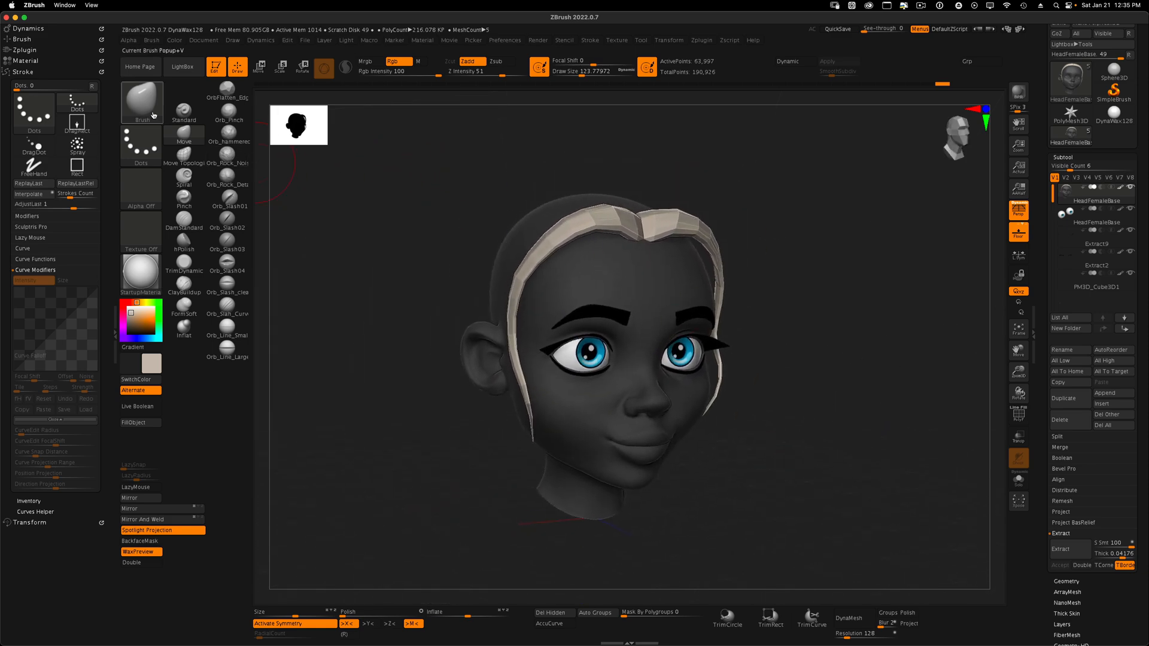
Draw a MultiThick A strand down the side of the head and preview it smoothed
{"action": "left_click", "coordinate": [141, 101]}
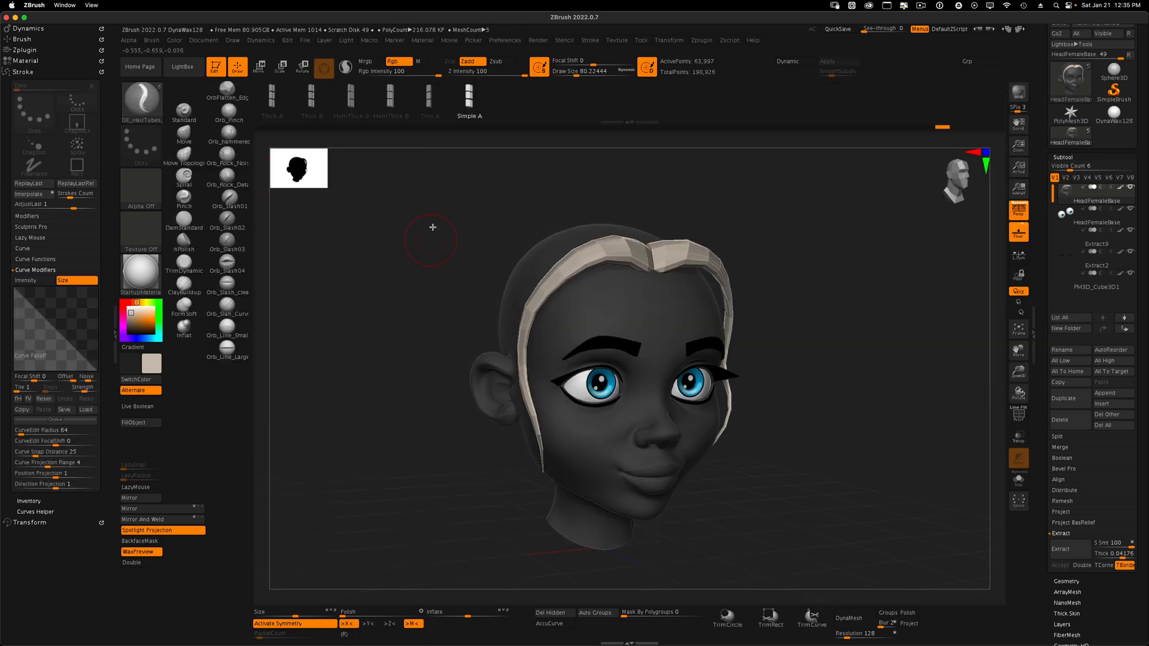
{"action": "mouse_move", "coordinate": [443, 112]}
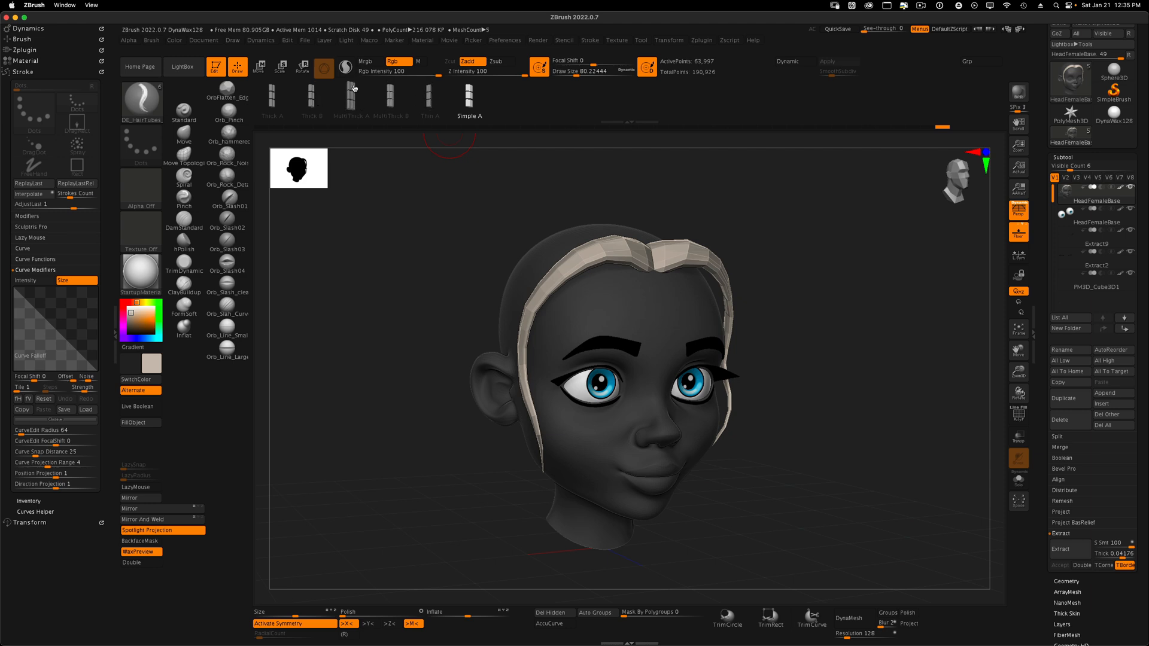
{"action": "mouse_move", "coordinate": [350, 103]}
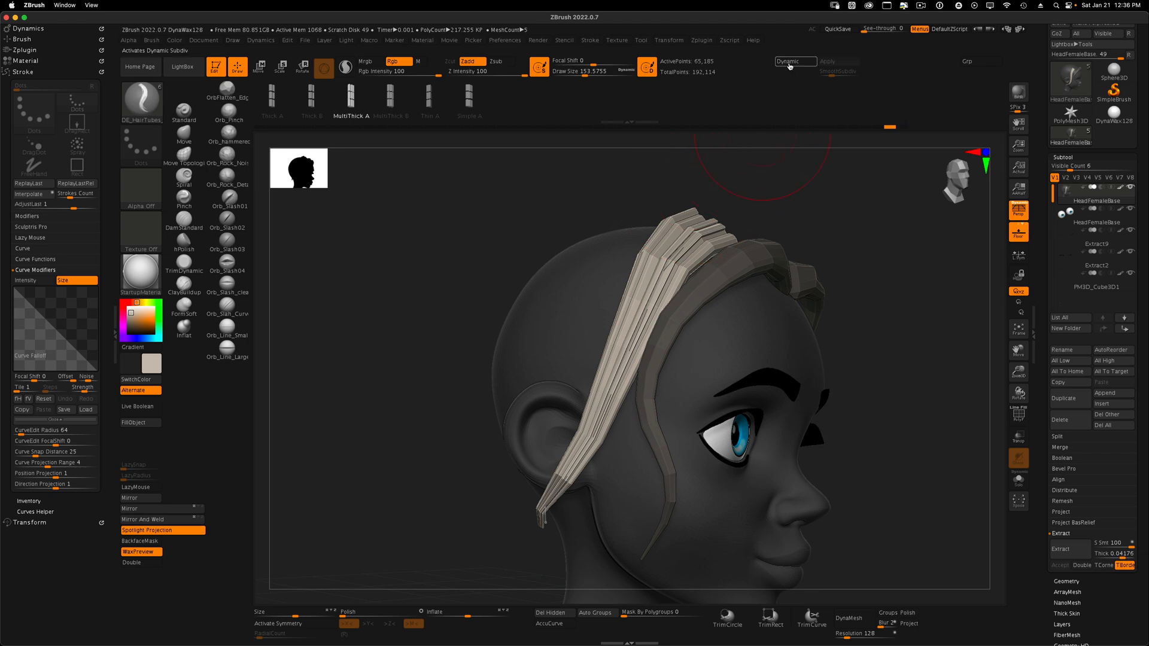
{"action": "left_click", "coordinate": [795, 62]}
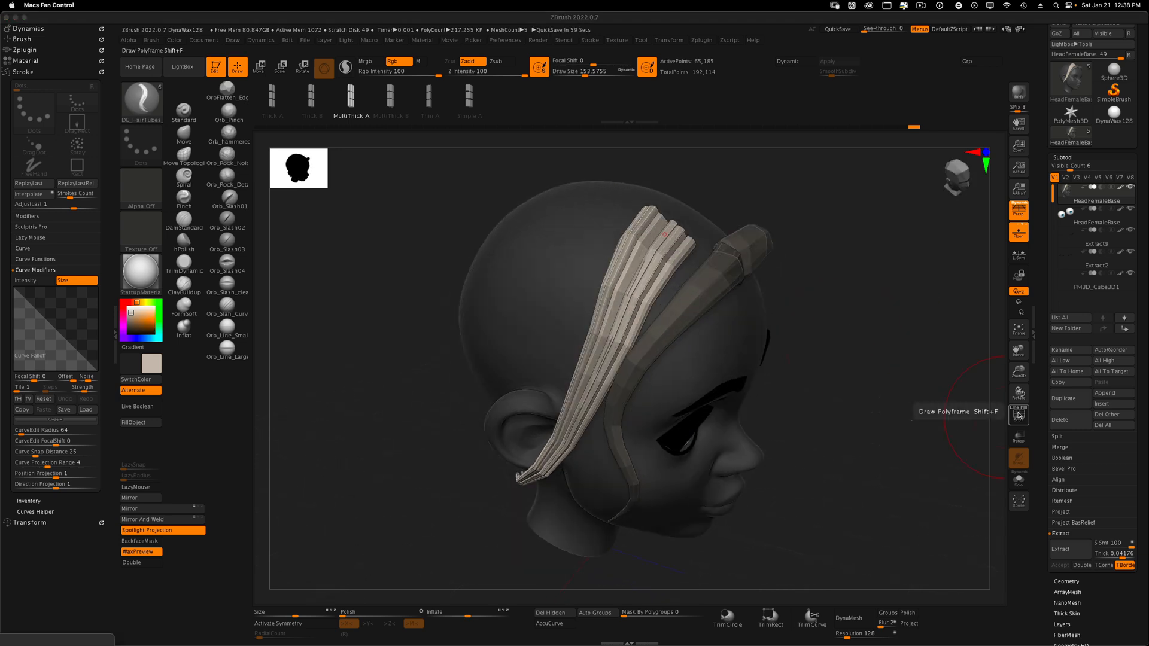
Turn on Polyframe and orbit the head to inspect the strand polygroups
{"action": "left_click", "coordinate": [1017, 415]}
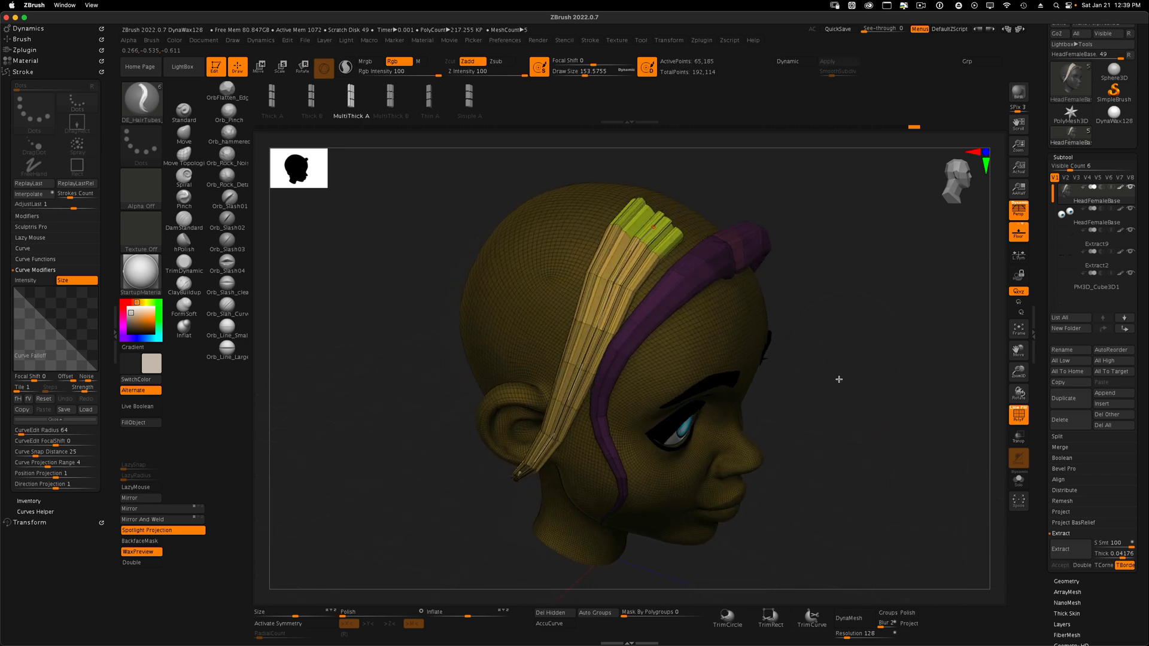
{"action": "left_click_drag", "start_coordinate": [838, 380], "coordinate": [550, 276]}
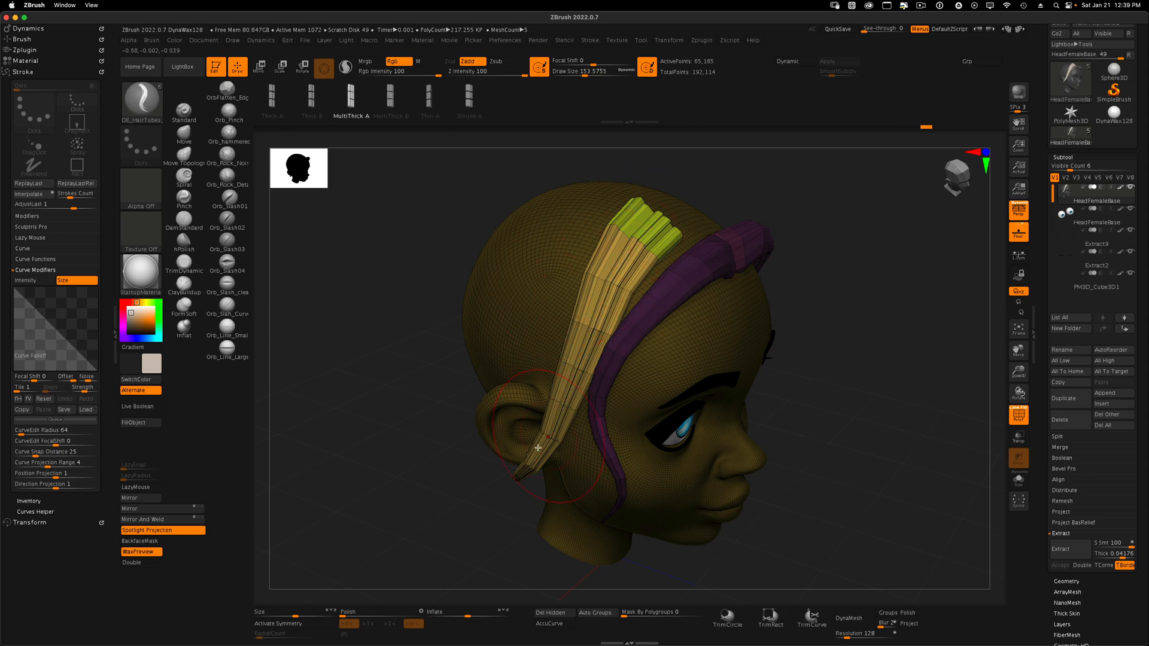
{"action": "left_click_drag", "start_coordinate": [539, 447], "coordinate": [797, 464]}
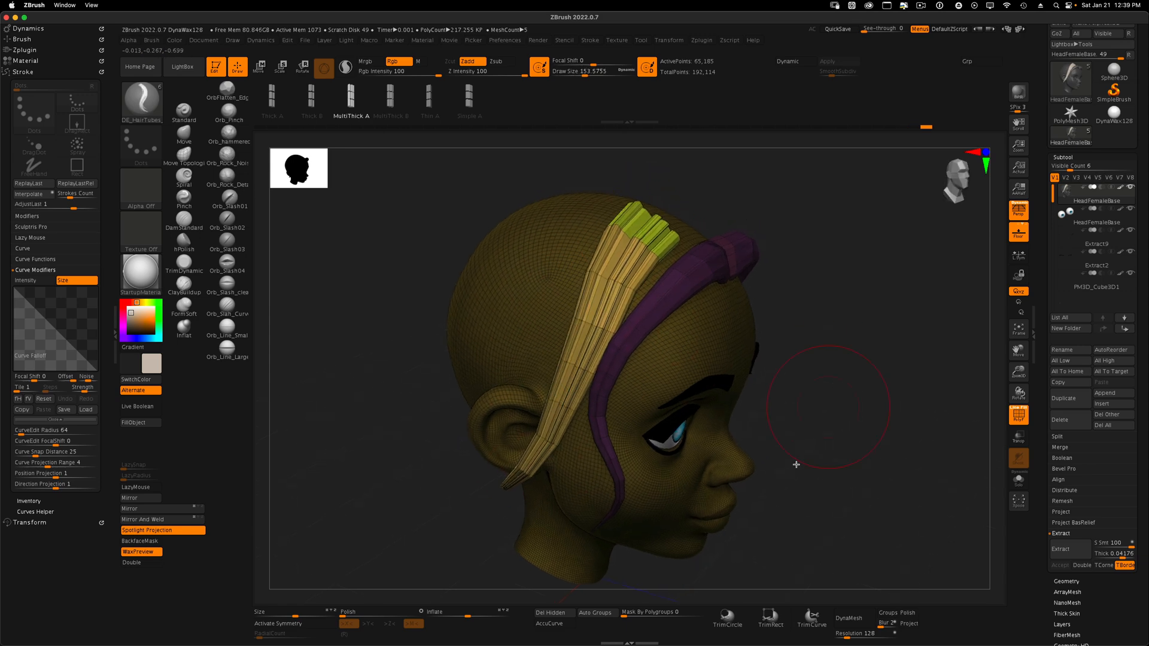
{"action": "left_click", "coordinate": [596, 612]}
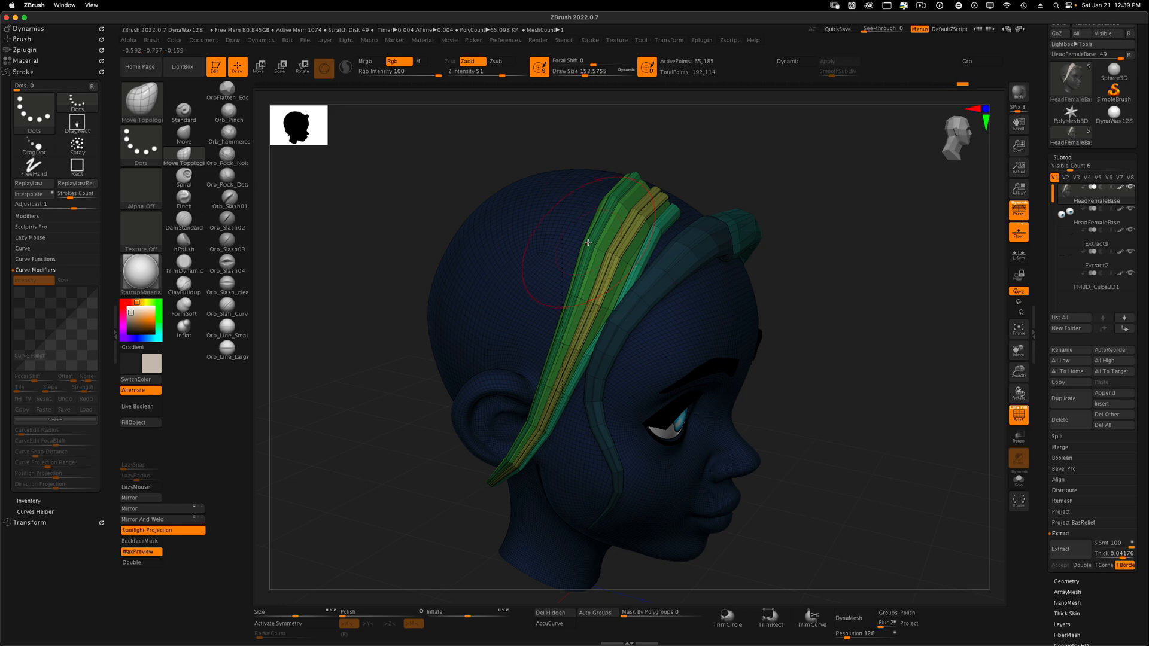
Push the multi-tube strand against the scalp with Move Topological and check it from the front
{"action": "left_click_drag", "start_coordinate": [586, 241], "coordinate": [549, 355]}
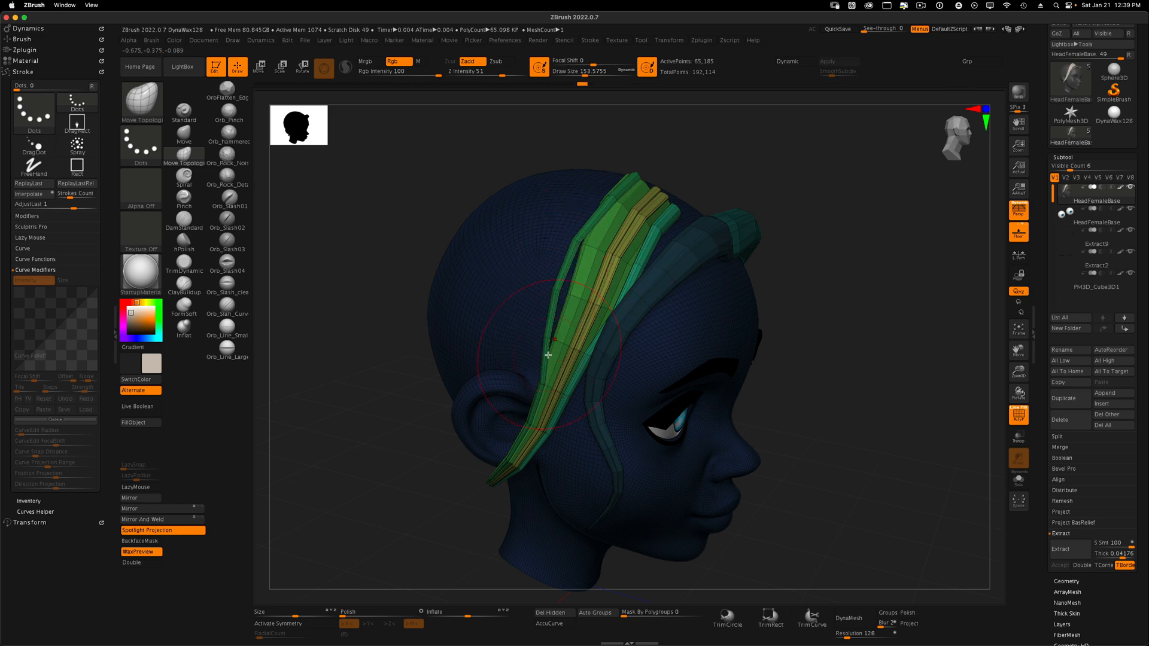
{"action": "left_click_drag", "start_coordinate": [549, 355], "coordinate": [553, 339]}
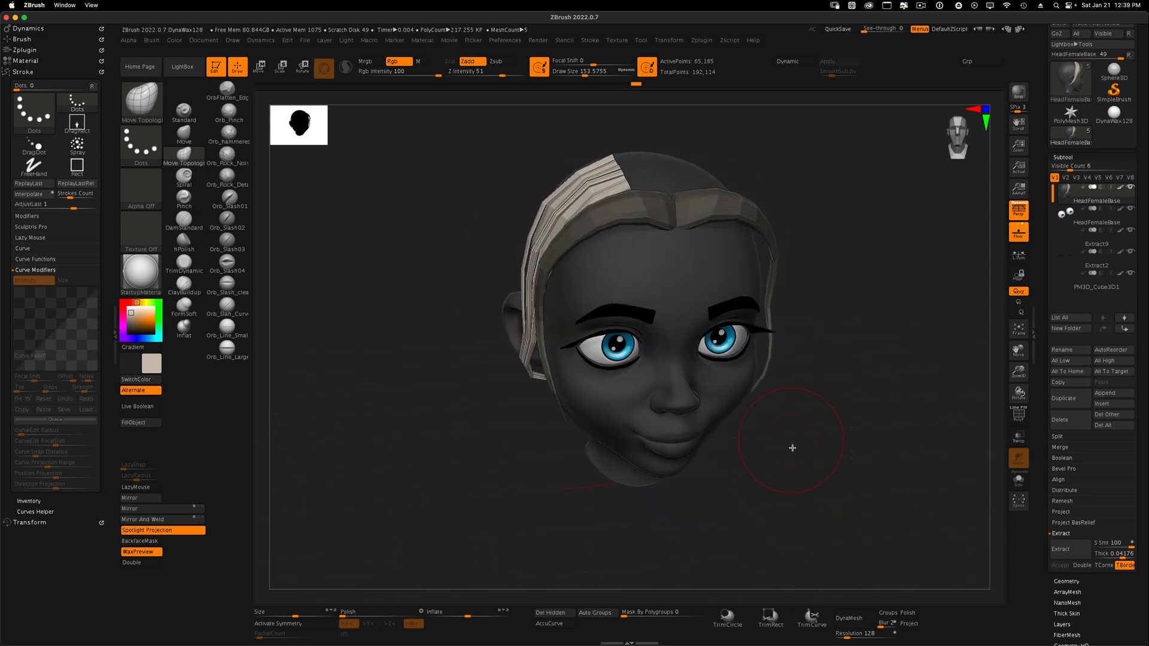
{"action": "left_click_drag", "start_coordinate": [792, 448], "coordinate": [833, 490]}
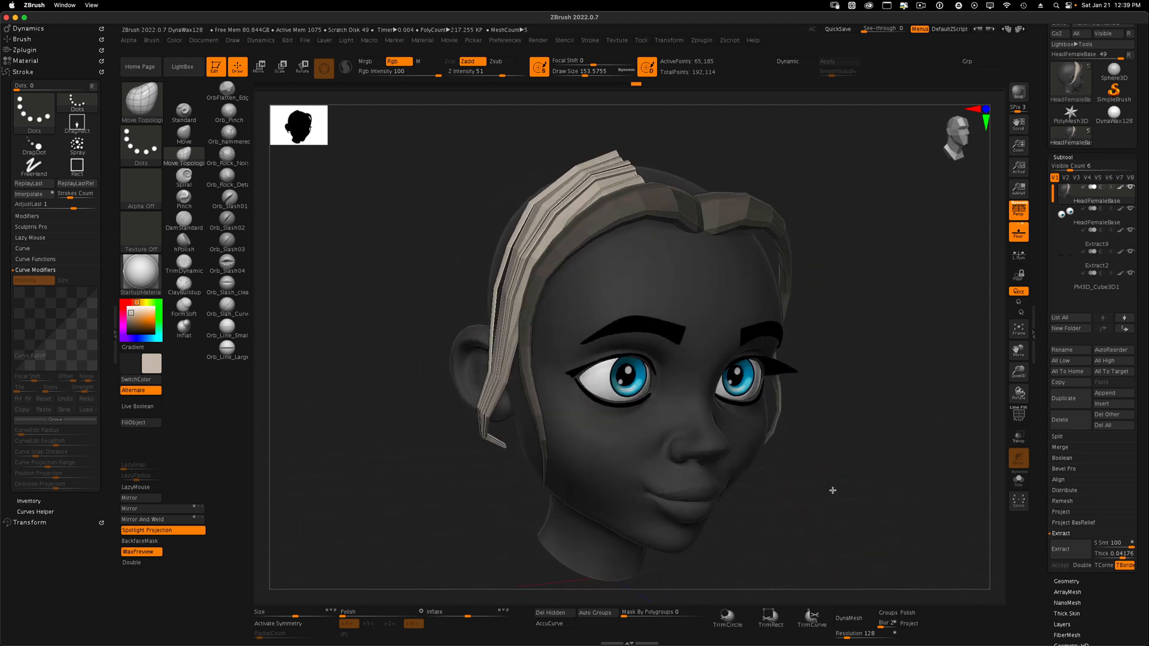